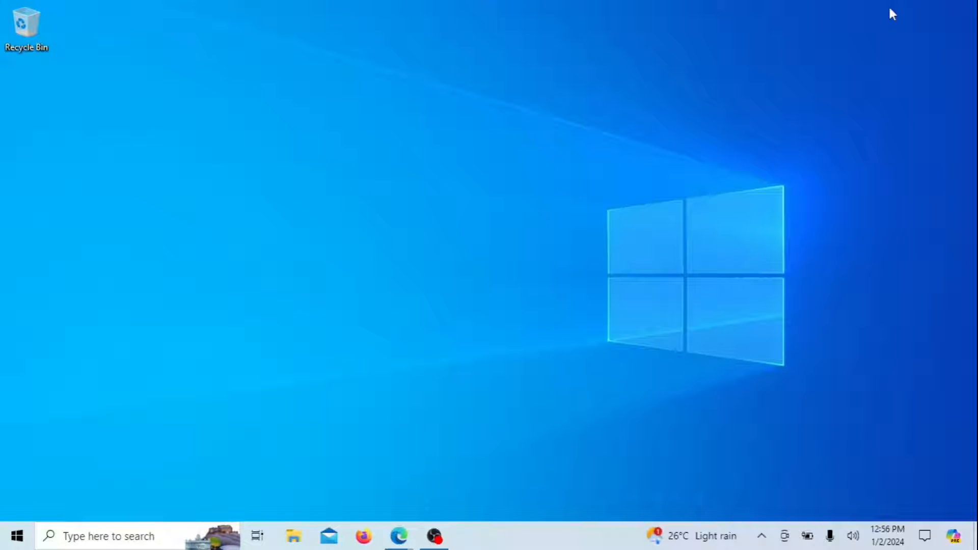
{"action": "mouse_move", "coordinate": [688, 357]}
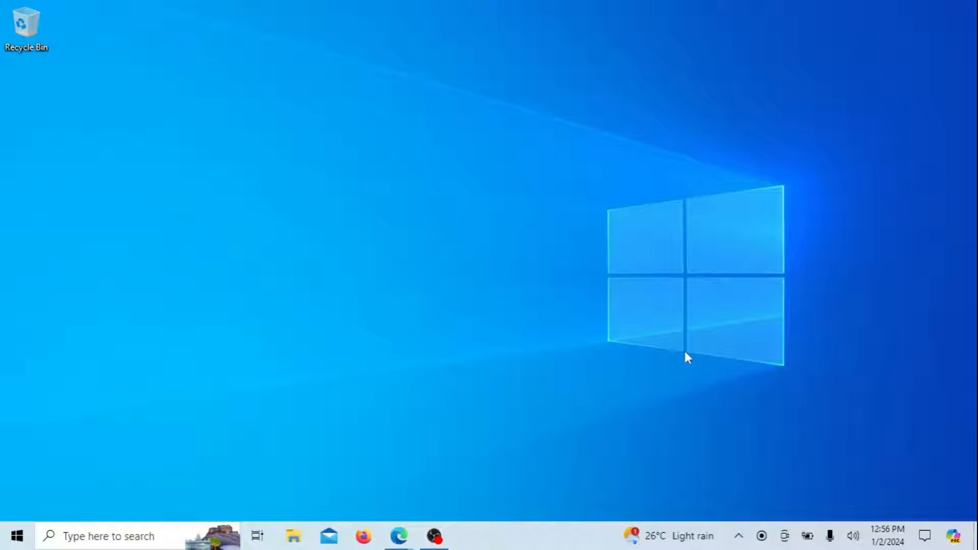
- In Edge, search Google for 'steam download' using the suggestion
{"action": "left_click", "coordinate": [397, 535]}
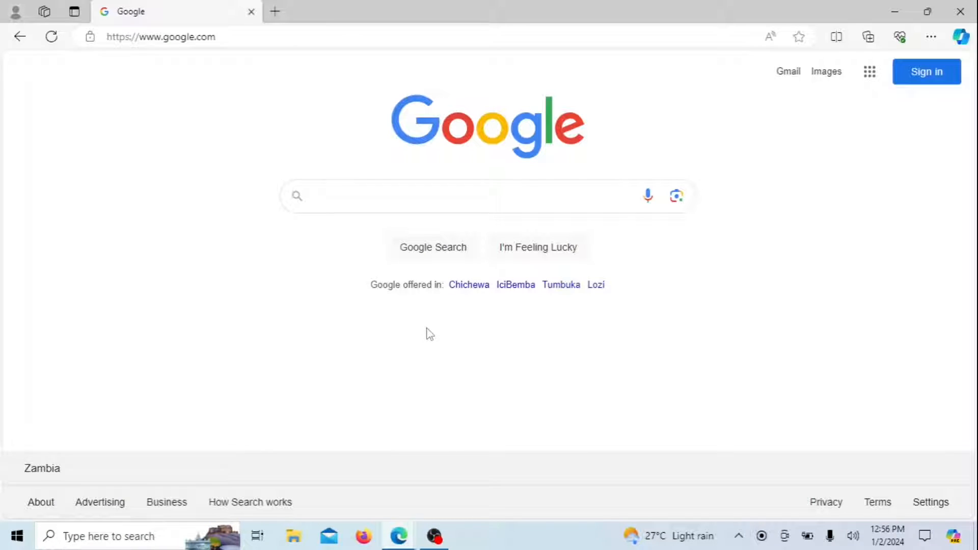
{"action": "type", "text": "steam"}
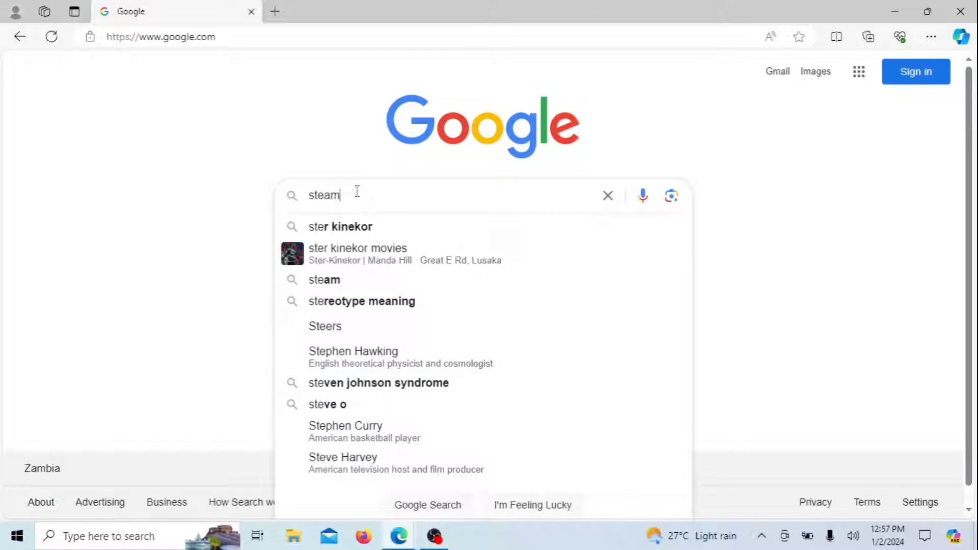
{"action": "type", "text": "downl"}
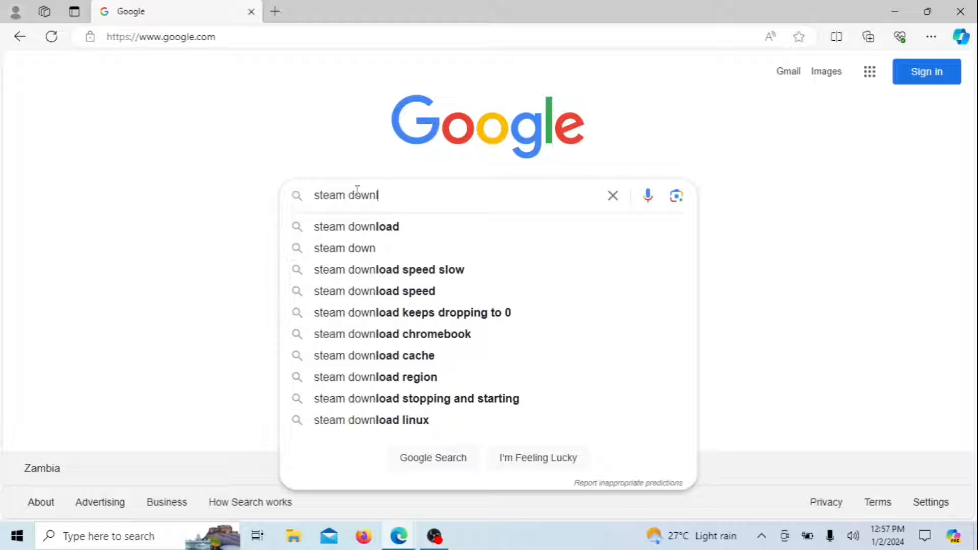
{"action": "left_click", "coordinate": [356, 226]}
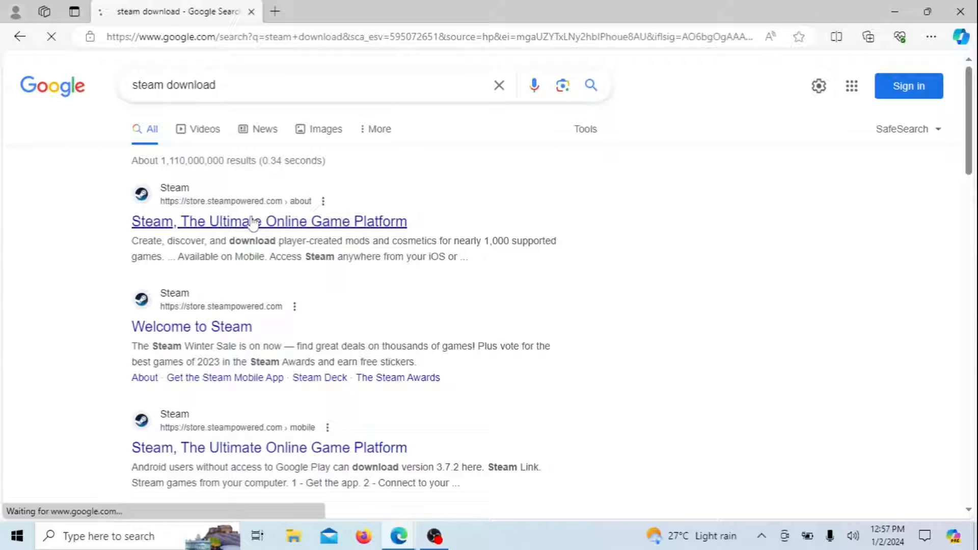
- Open the Steam store about page and download the Windows installer SteamSetup.exe
{"action": "left_click", "coordinate": [268, 222]}
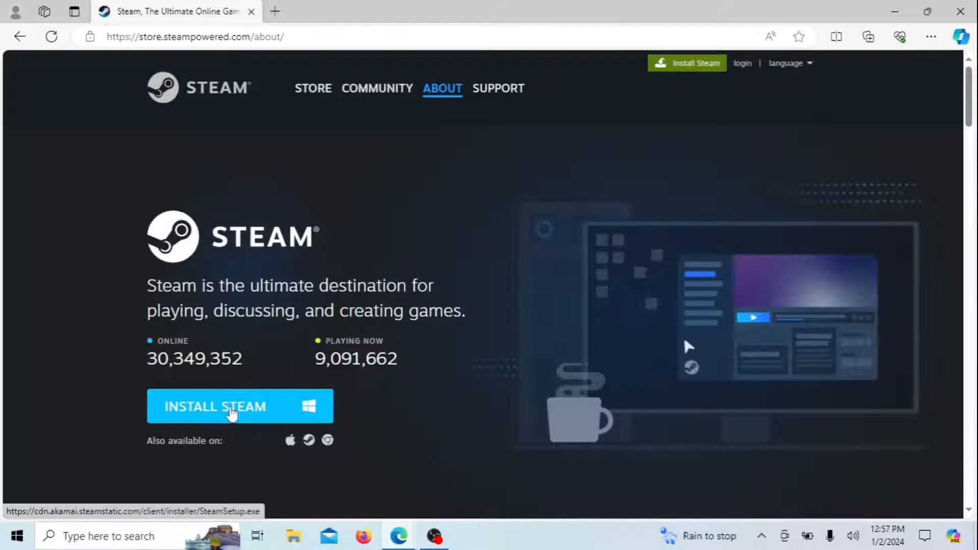
{"action": "left_click", "coordinate": [240, 406]}
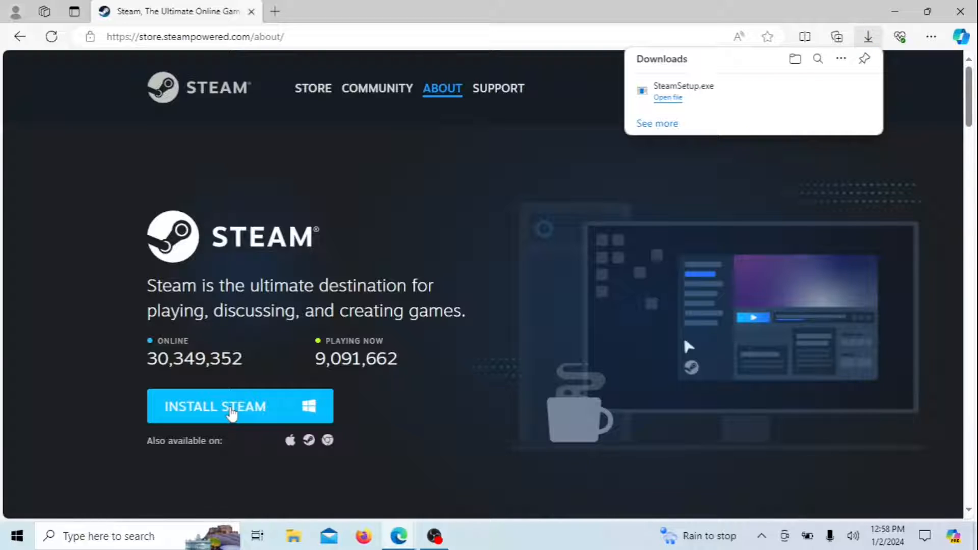
{"action": "mouse_move", "coordinate": [680, 192]}
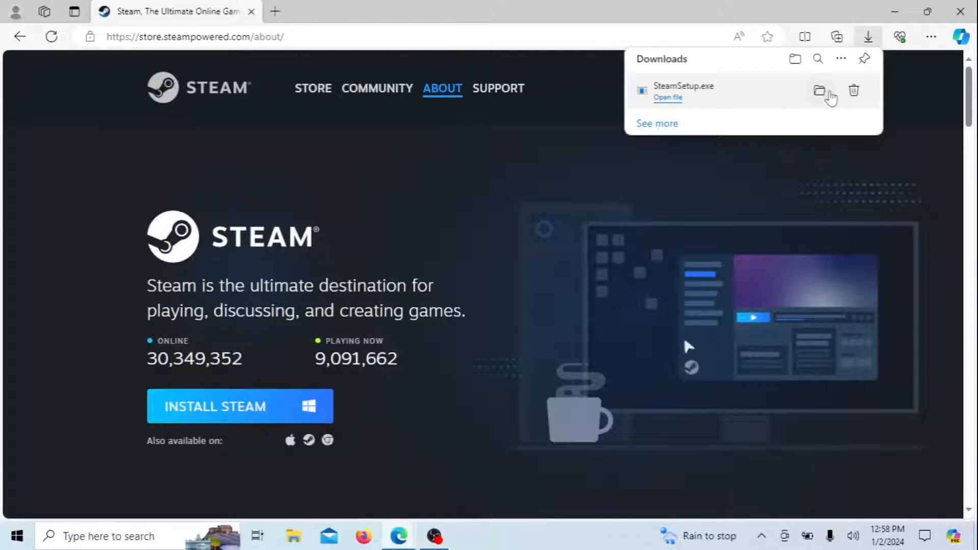
- Show SteamSetup.exe in the Downloads folder and run it
{"action": "left_click", "coordinate": [819, 91]}
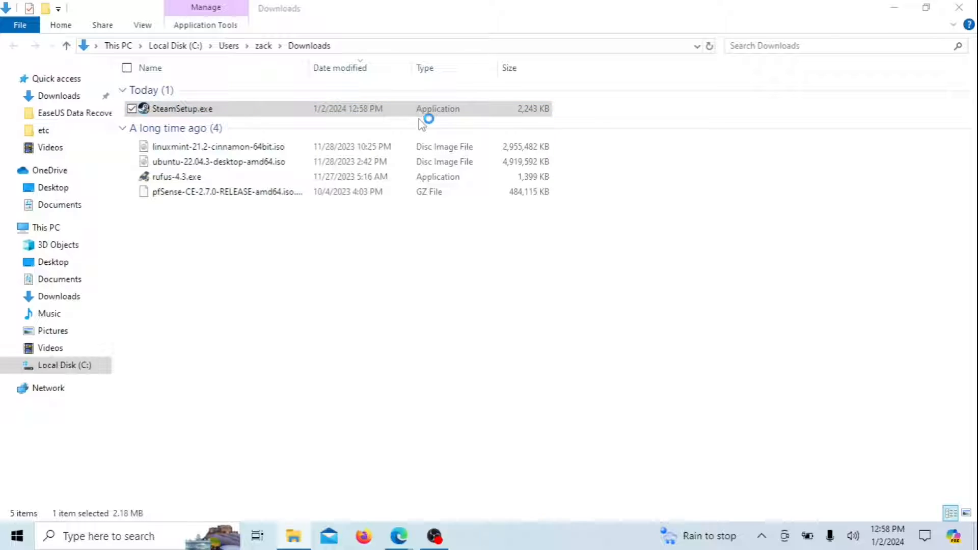
{"action": "double_click", "coordinate": [182, 109]}
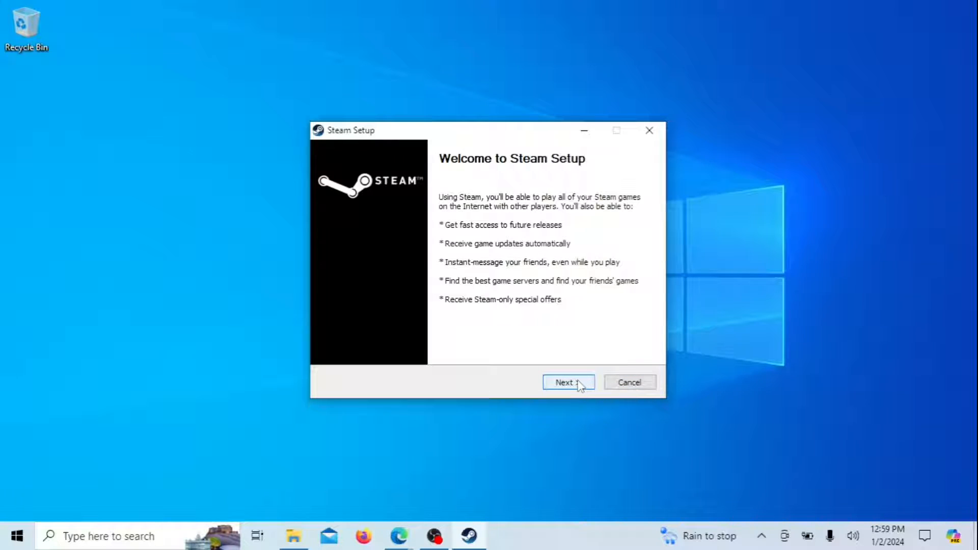
- Install Steam in English to the default folder and finish with Run Steam checked
{"action": "left_click", "coordinate": [568, 382]}
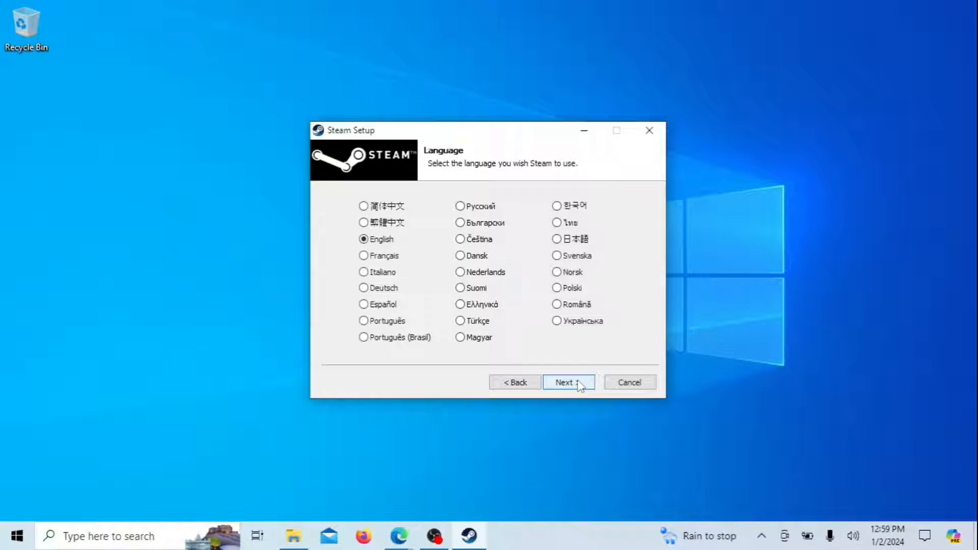
{"action": "mouse_move", "coordinate": [575, 265]}
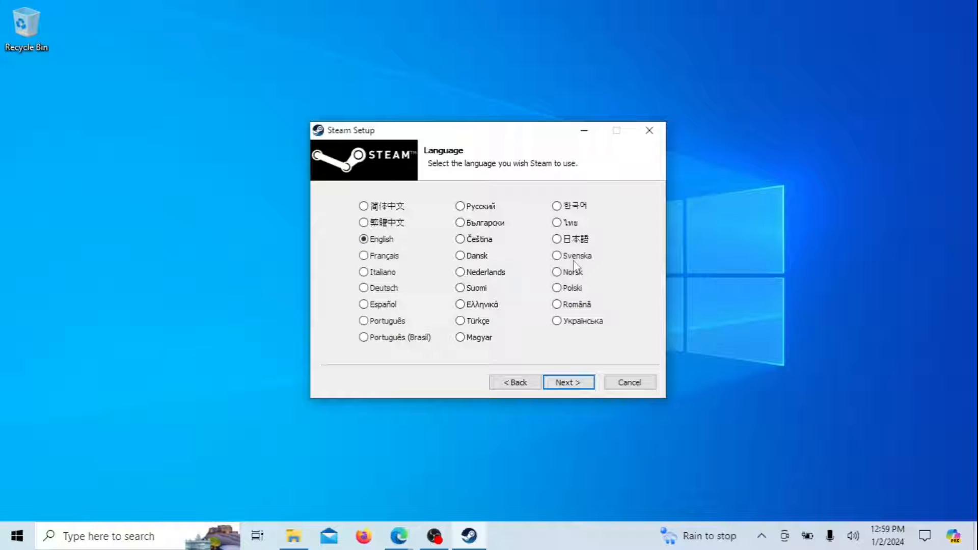
{"action": "mouse_move", "coordinate": [566, 287]}
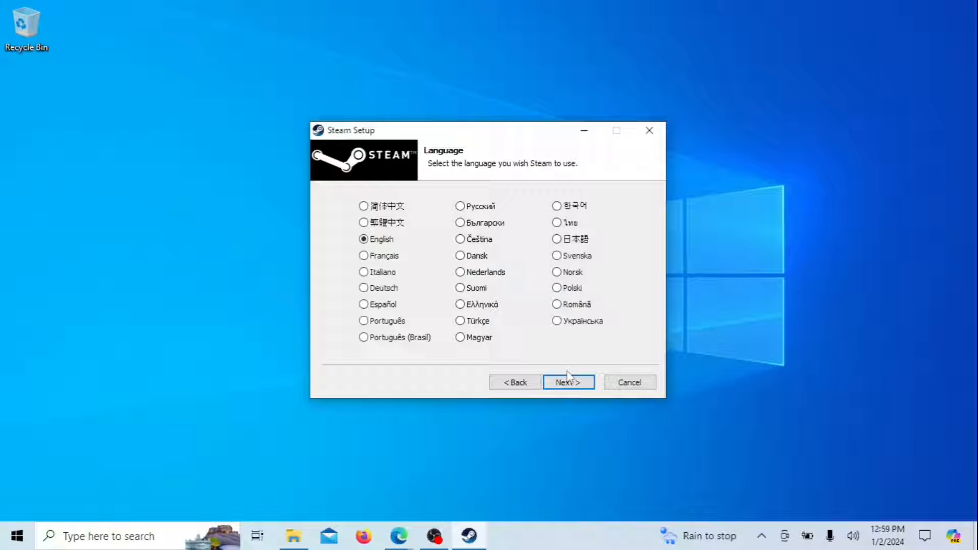
{"action": "left_click", "coordinate": [567, 382]}
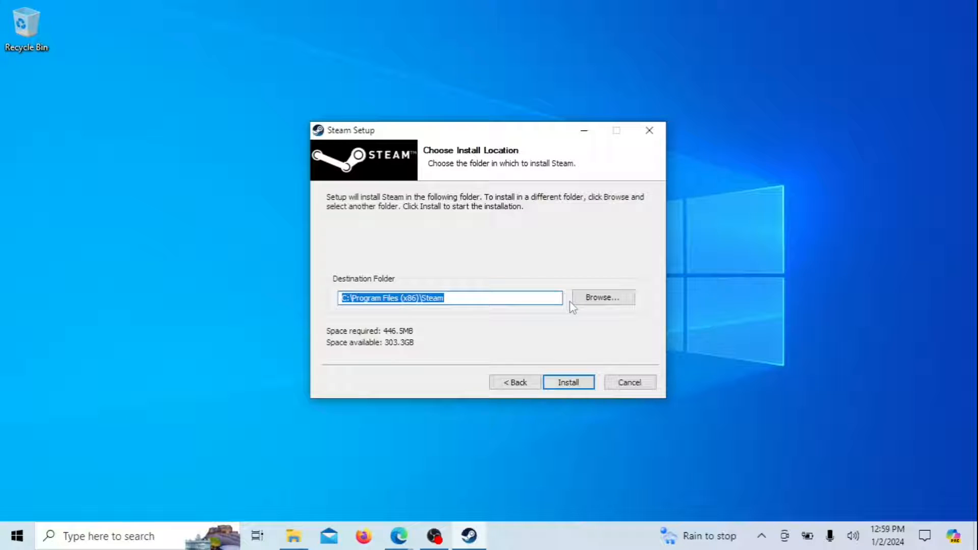
{"action": "mouse_move", "coordinate": [494, 333]}
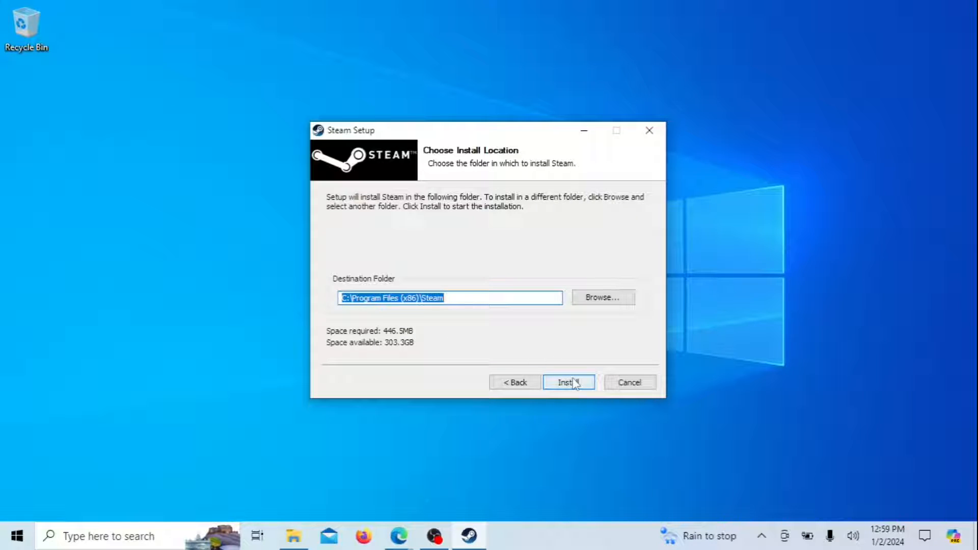
{"action": "left_click", "coordinate": [567, 383]}
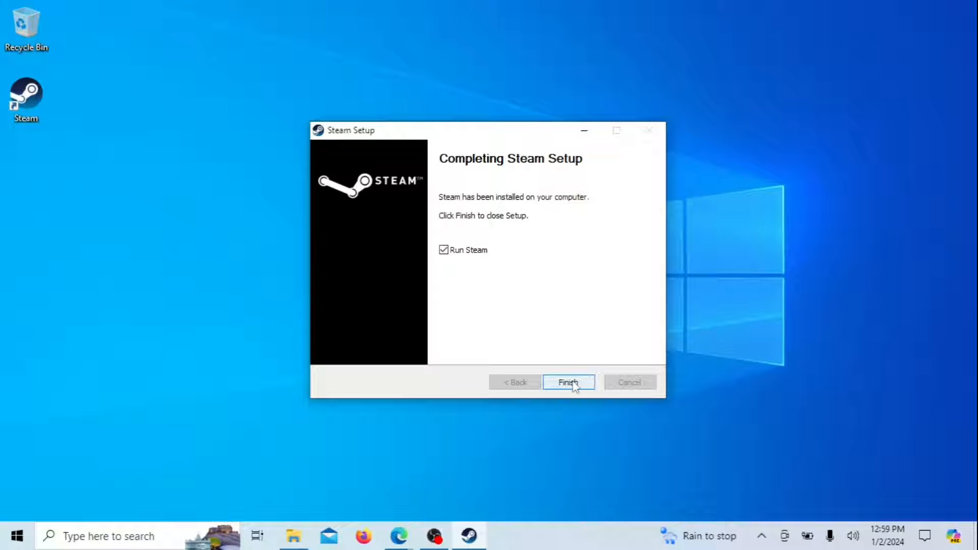
{"action": "left_click", "coordinate": [568, 383]}
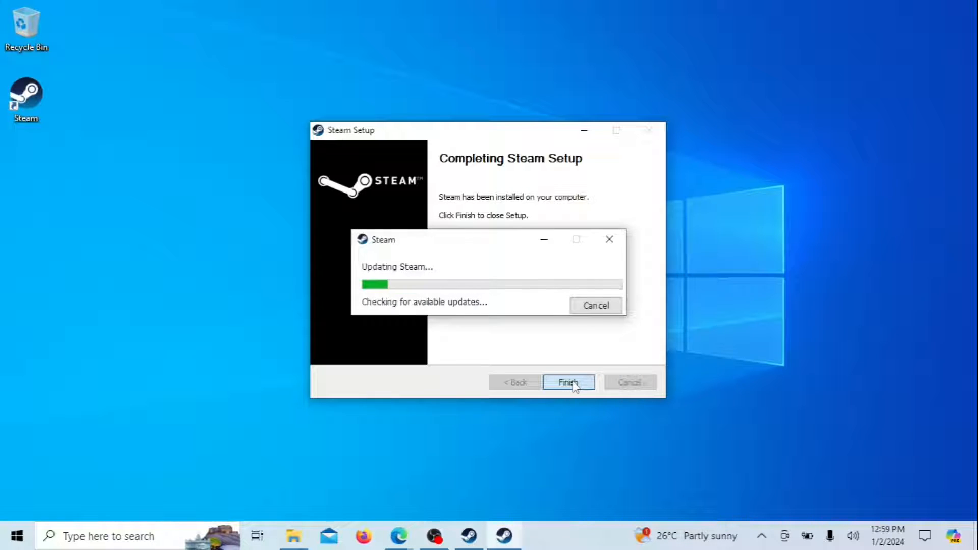
- Close the setup wizard and let Steam update until the sign-in window appears
{"action": "left_click", "coordinate": [567, 381]}
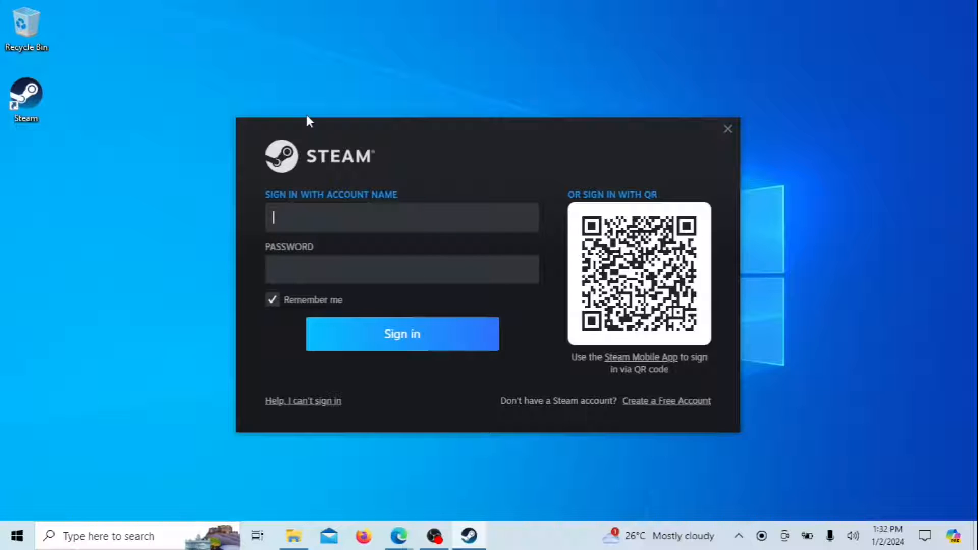
{"action": "mouse_move", "coordinate": [118, 286]}
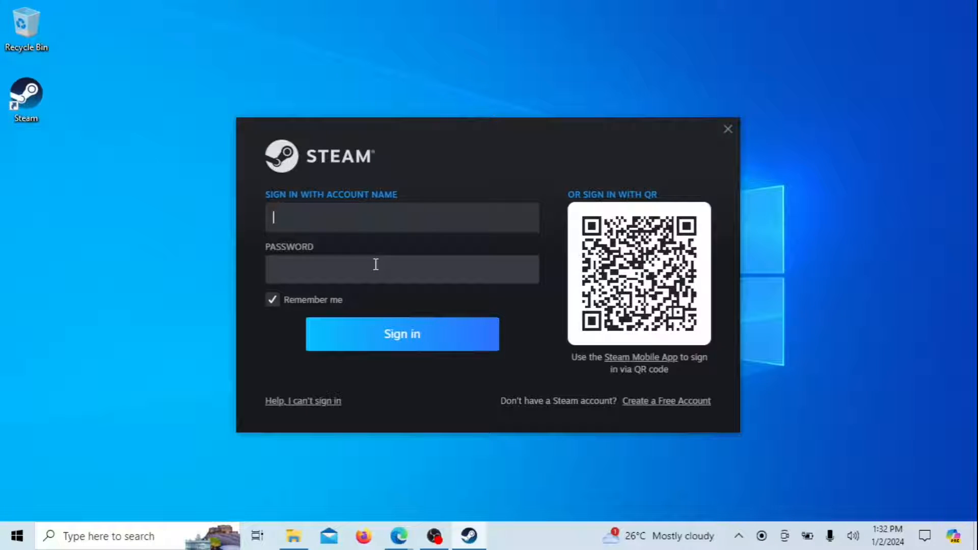
{"action": "mouse_move", "coordinate": [315, 216]}
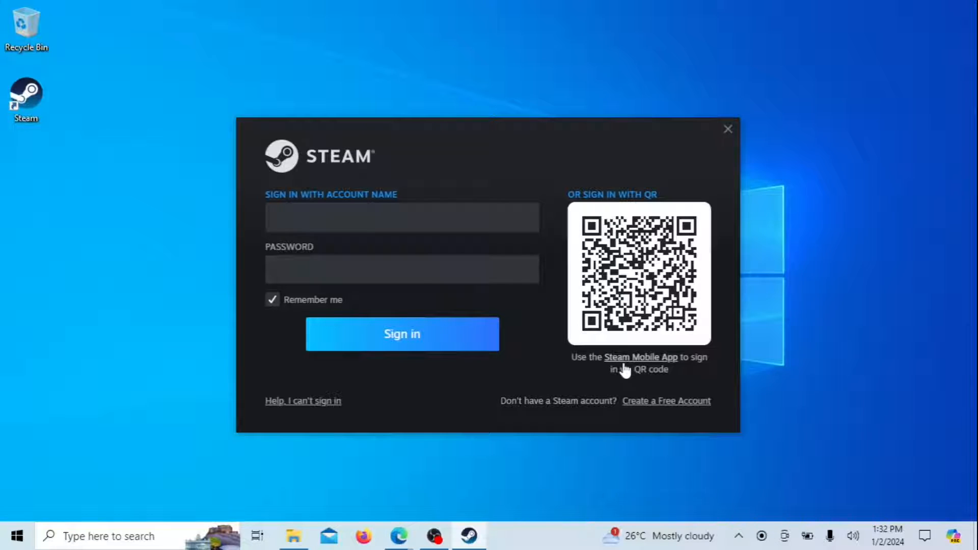
{"action": "mouse_move", "coordinate": [357, 130]}
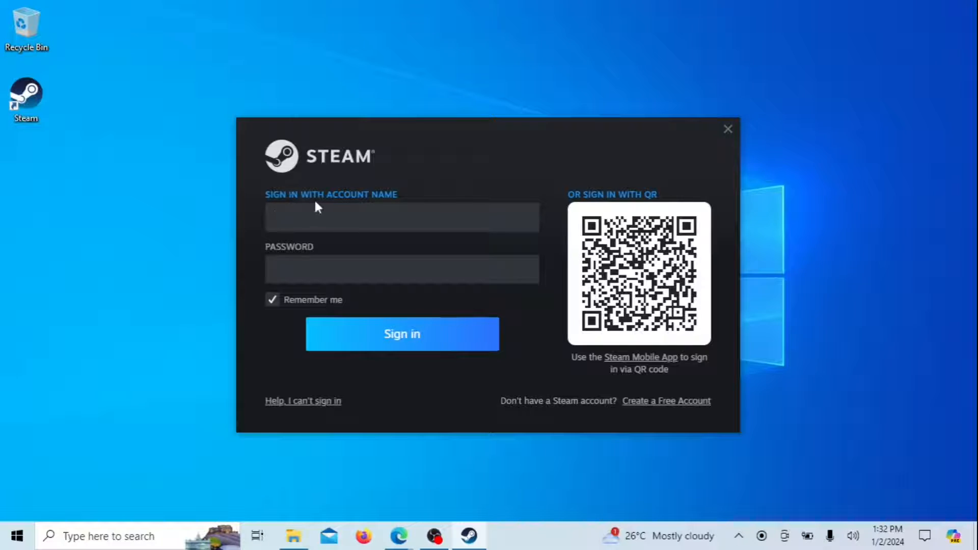
- Type 'walusun' into the account name field of the Steam sign-in window
{"action": "left_click", "coordinate": [402, 269]}
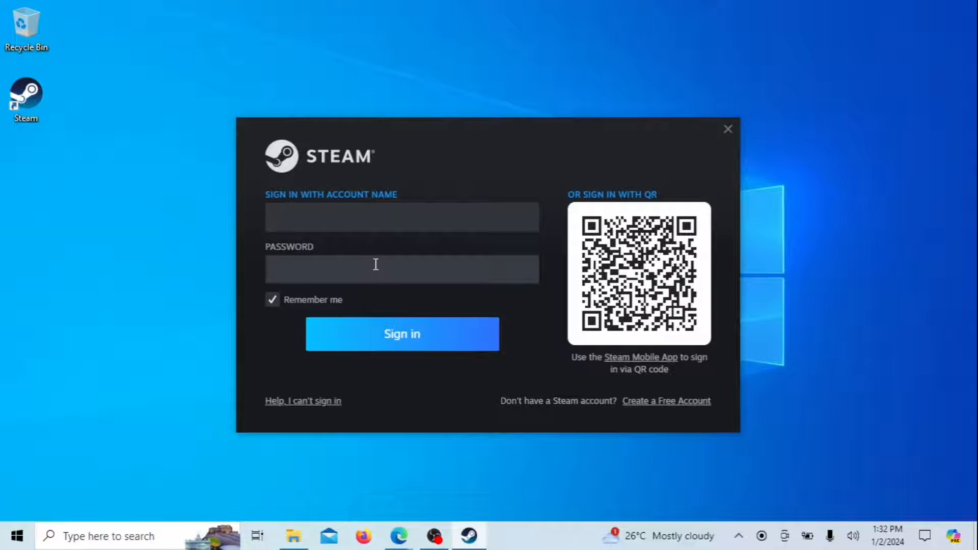
{"action": "left_click", "coordinate": [402, 216]}
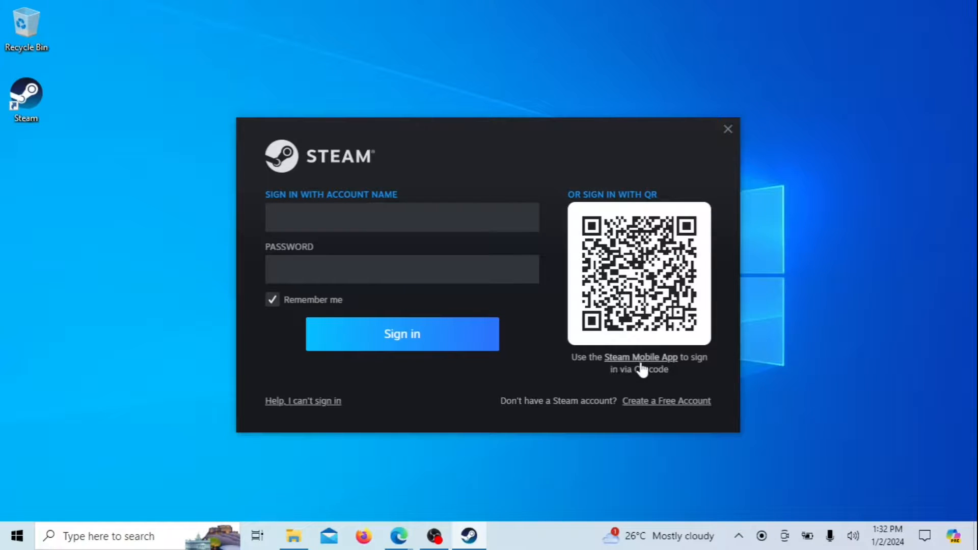
{"action": "mouse_move", "coordinate": [663, 319]}
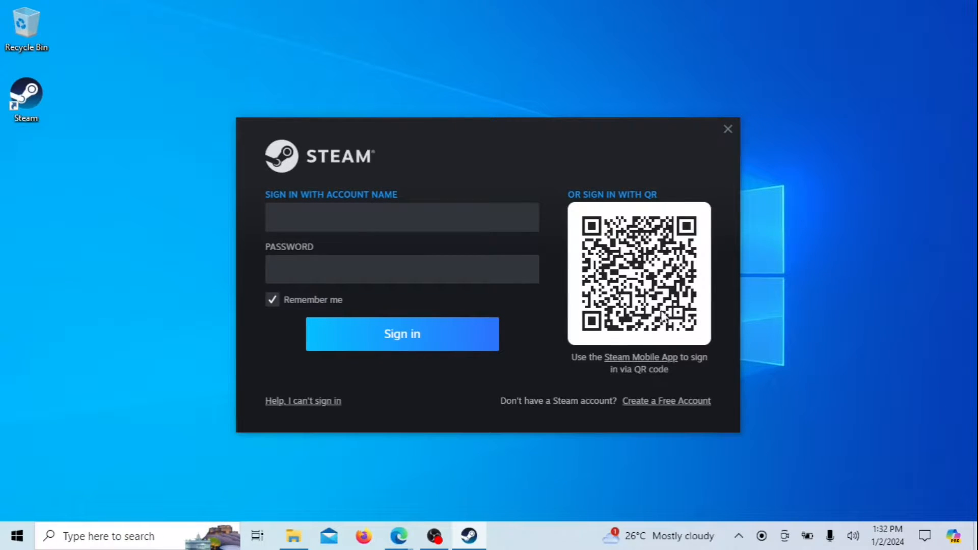
{"action": "type", "text": "w"}
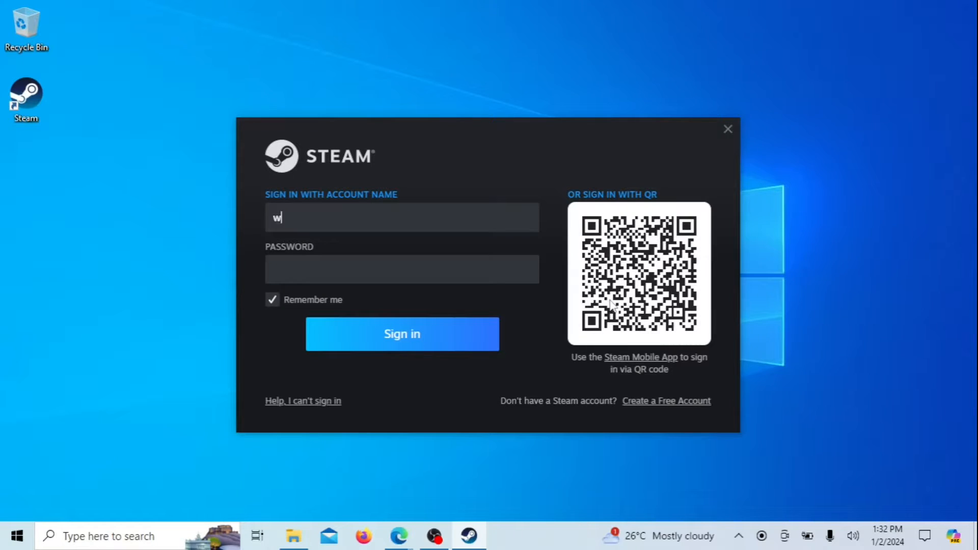
{"action": "type", "text": "alusun"}
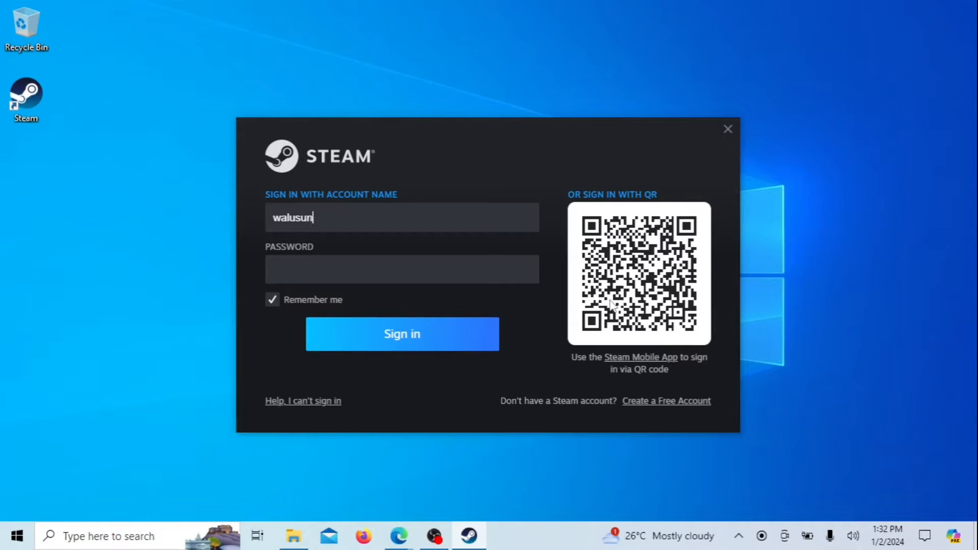